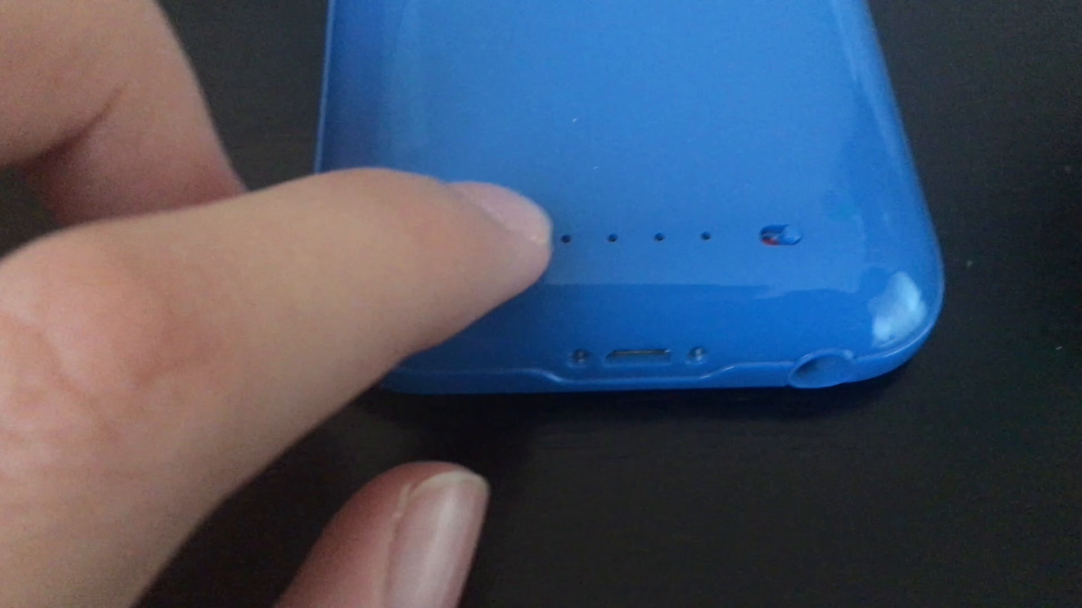
pyautogui.click(762, 238)
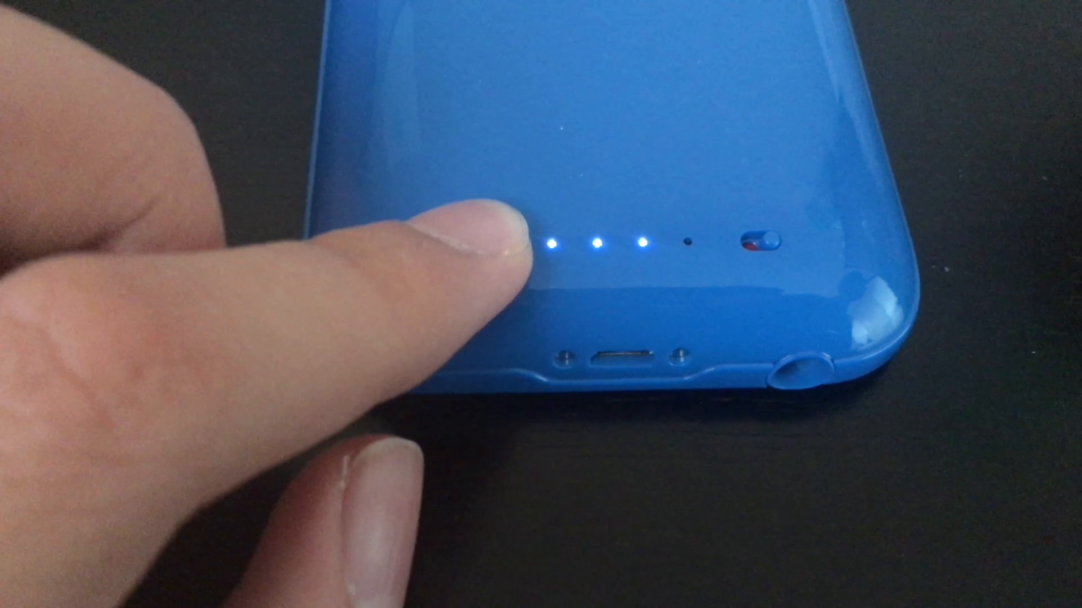